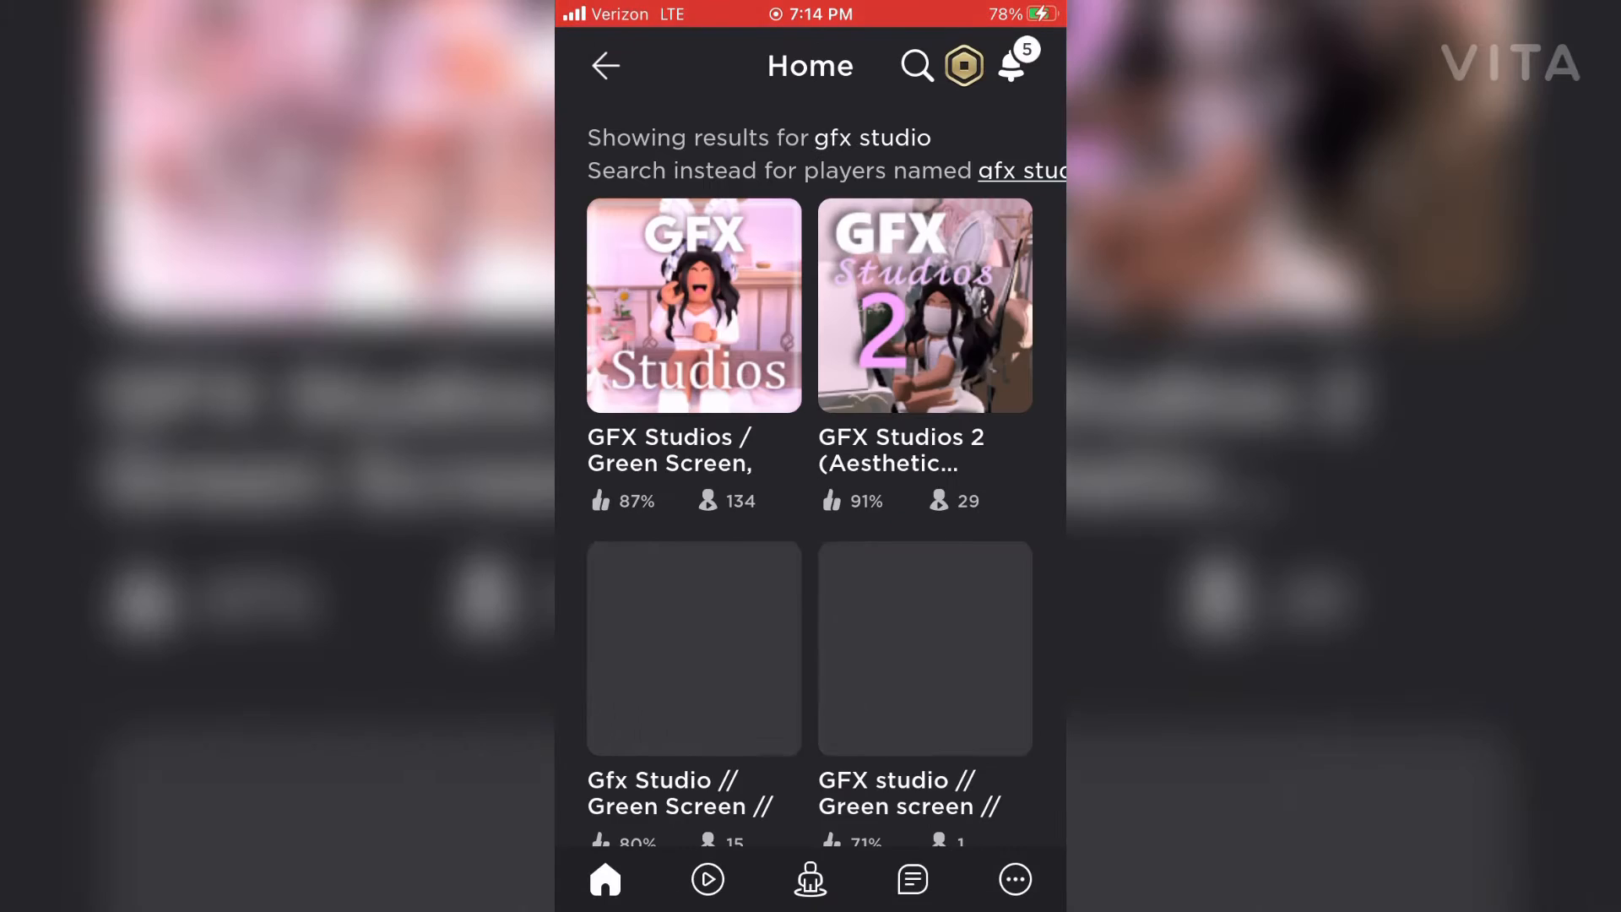
Join the 'GFX Studios / Green Screen' experience from the gfx studio search results
click(693, 305)
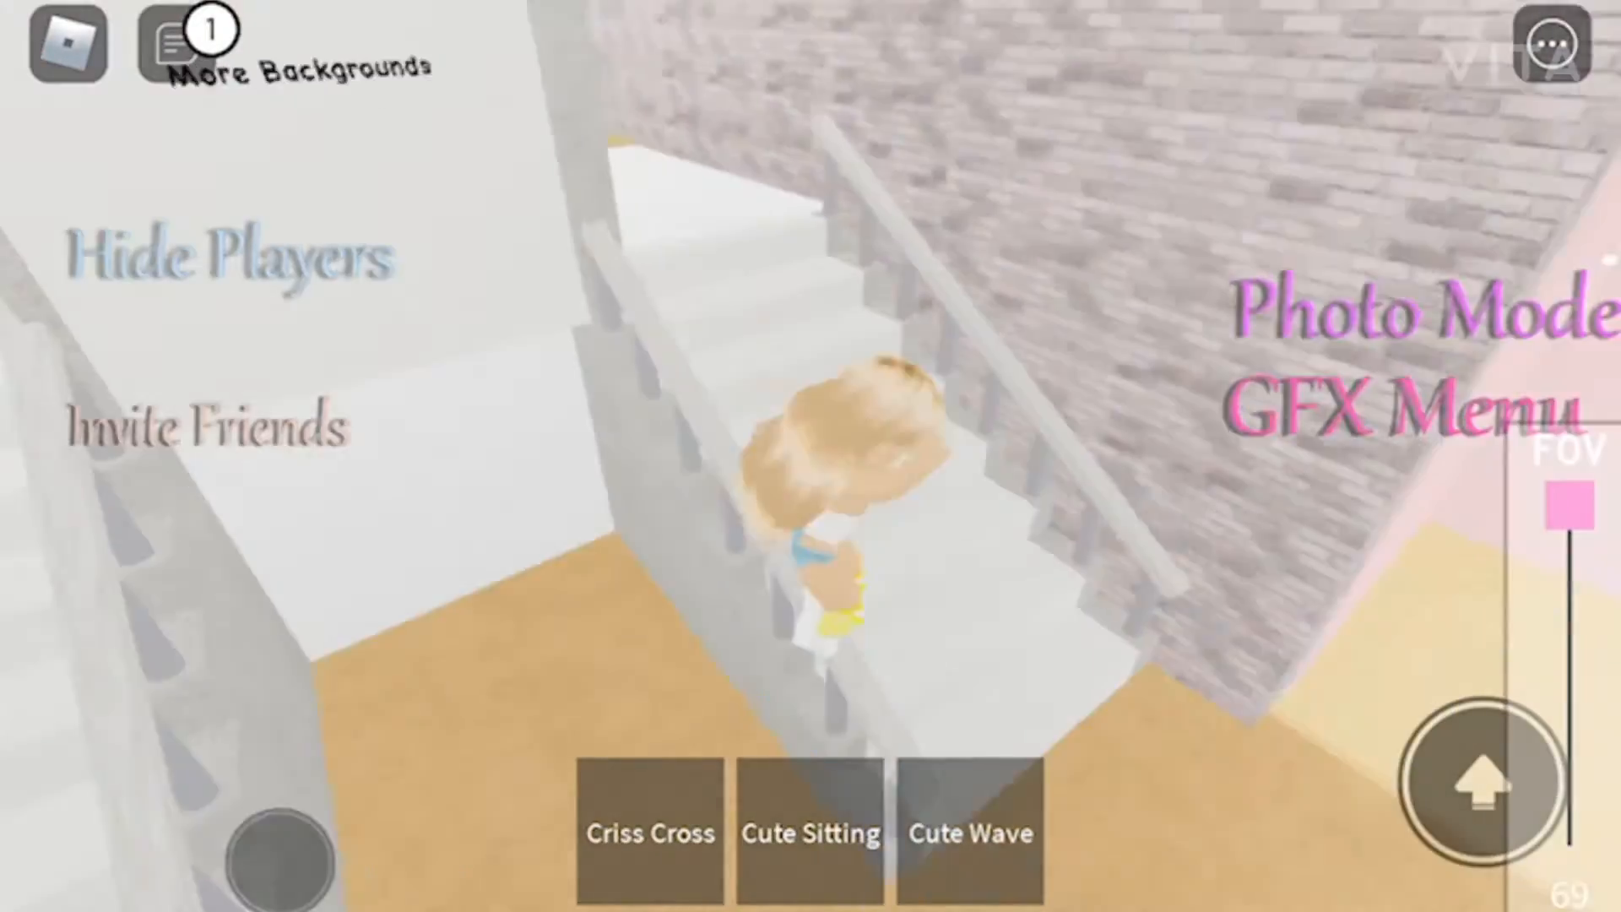
Seat the avatar on the bedroom chair and play the GFX Waving emote
click(169, 47)
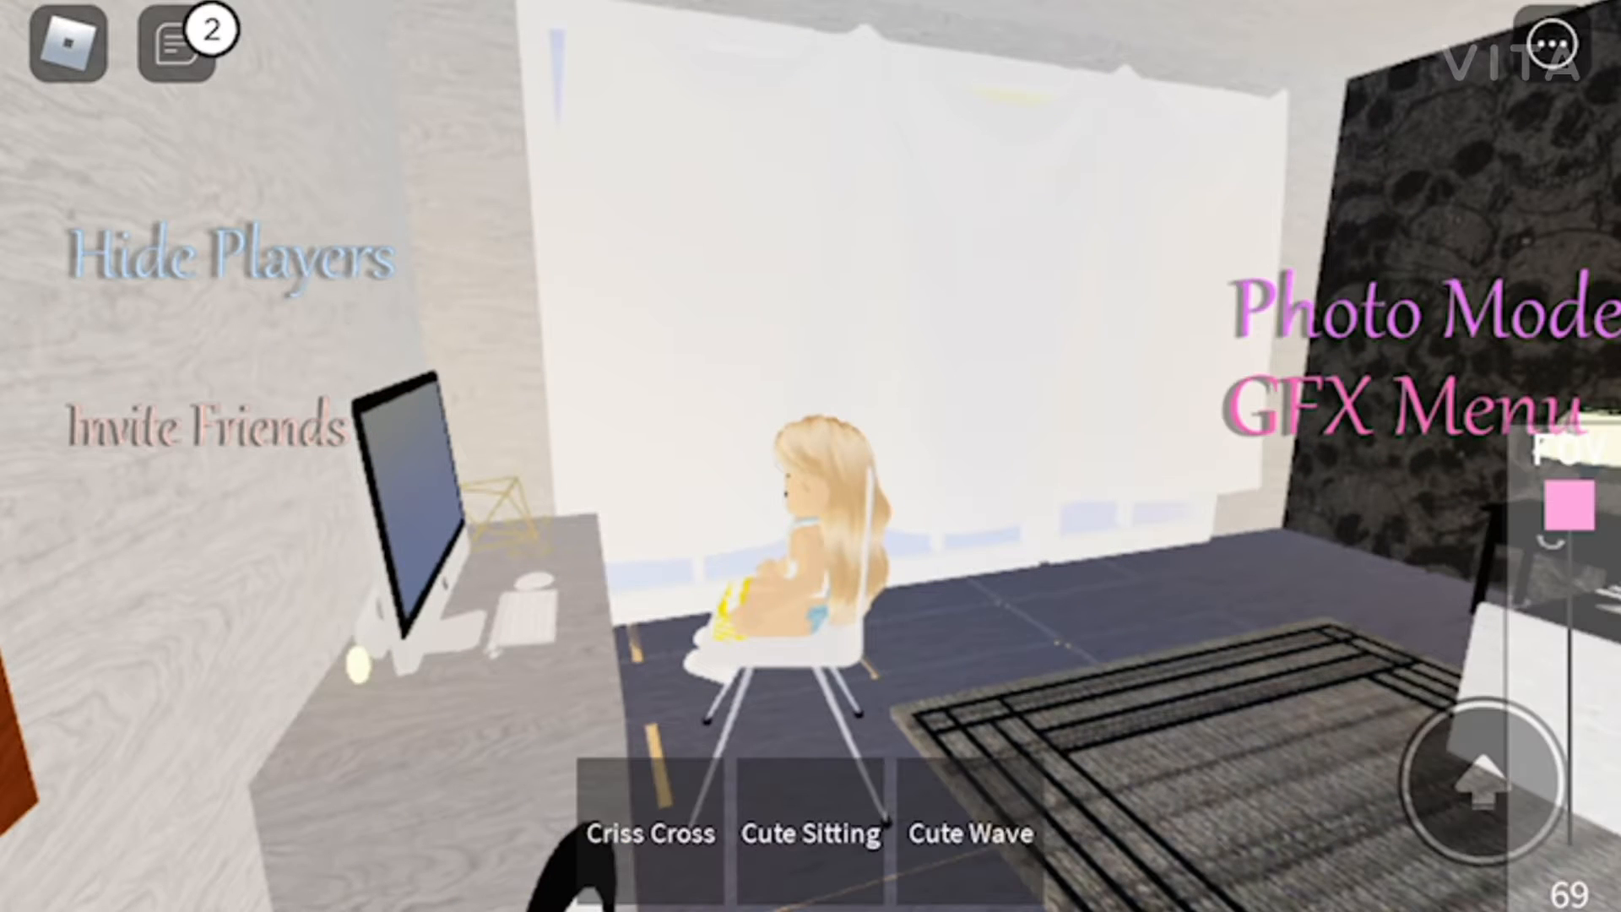
click(1548, 43)
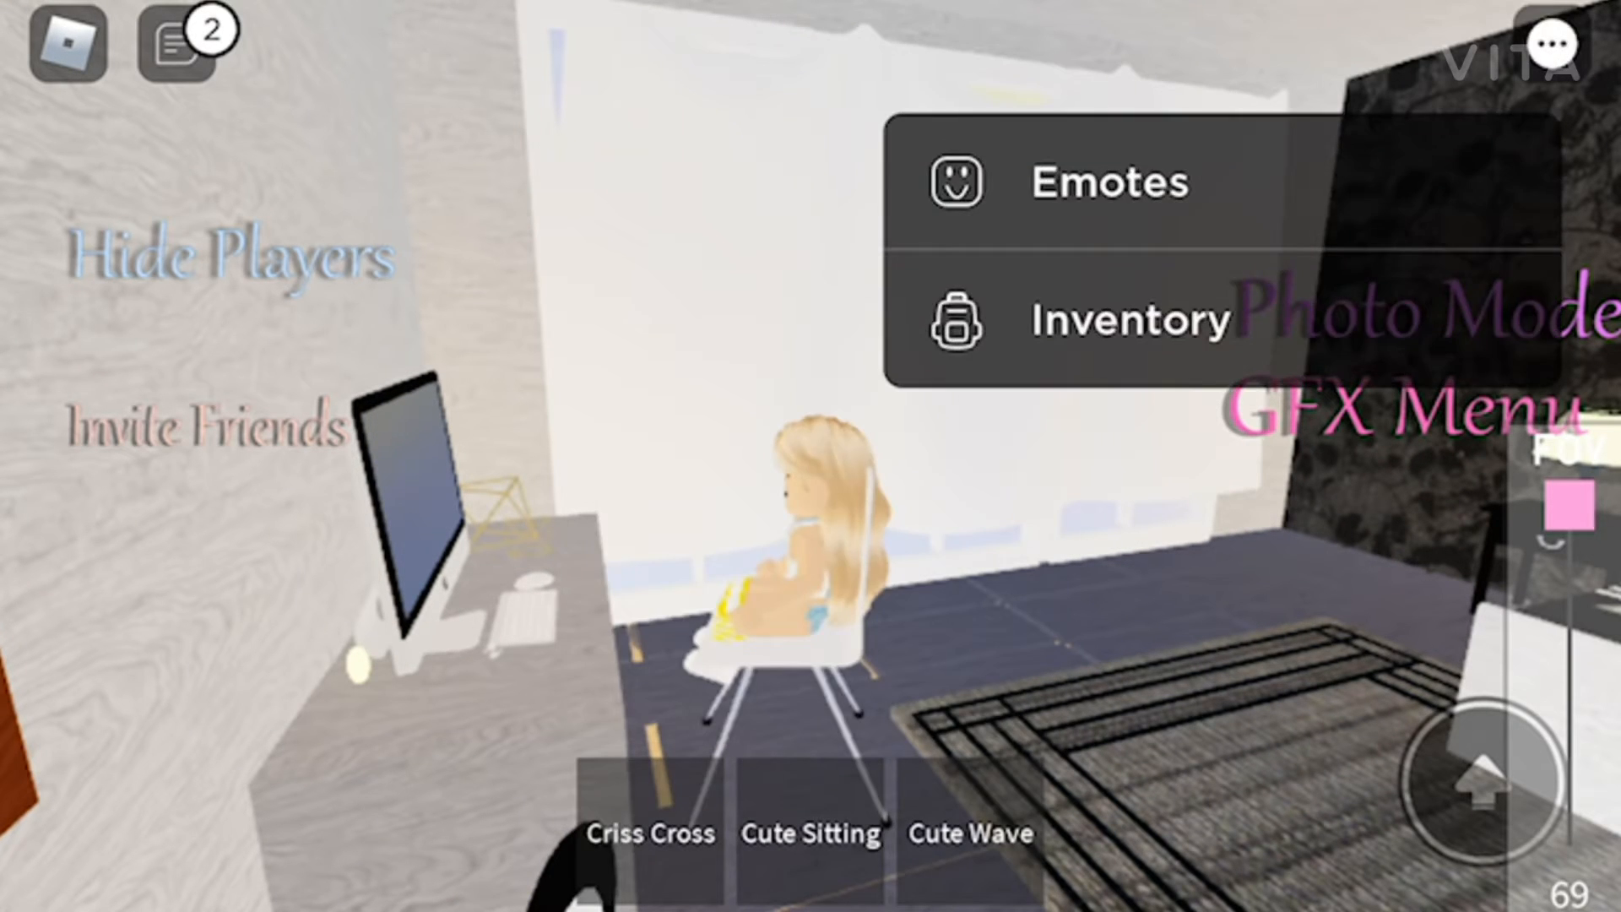
click(810, 833)
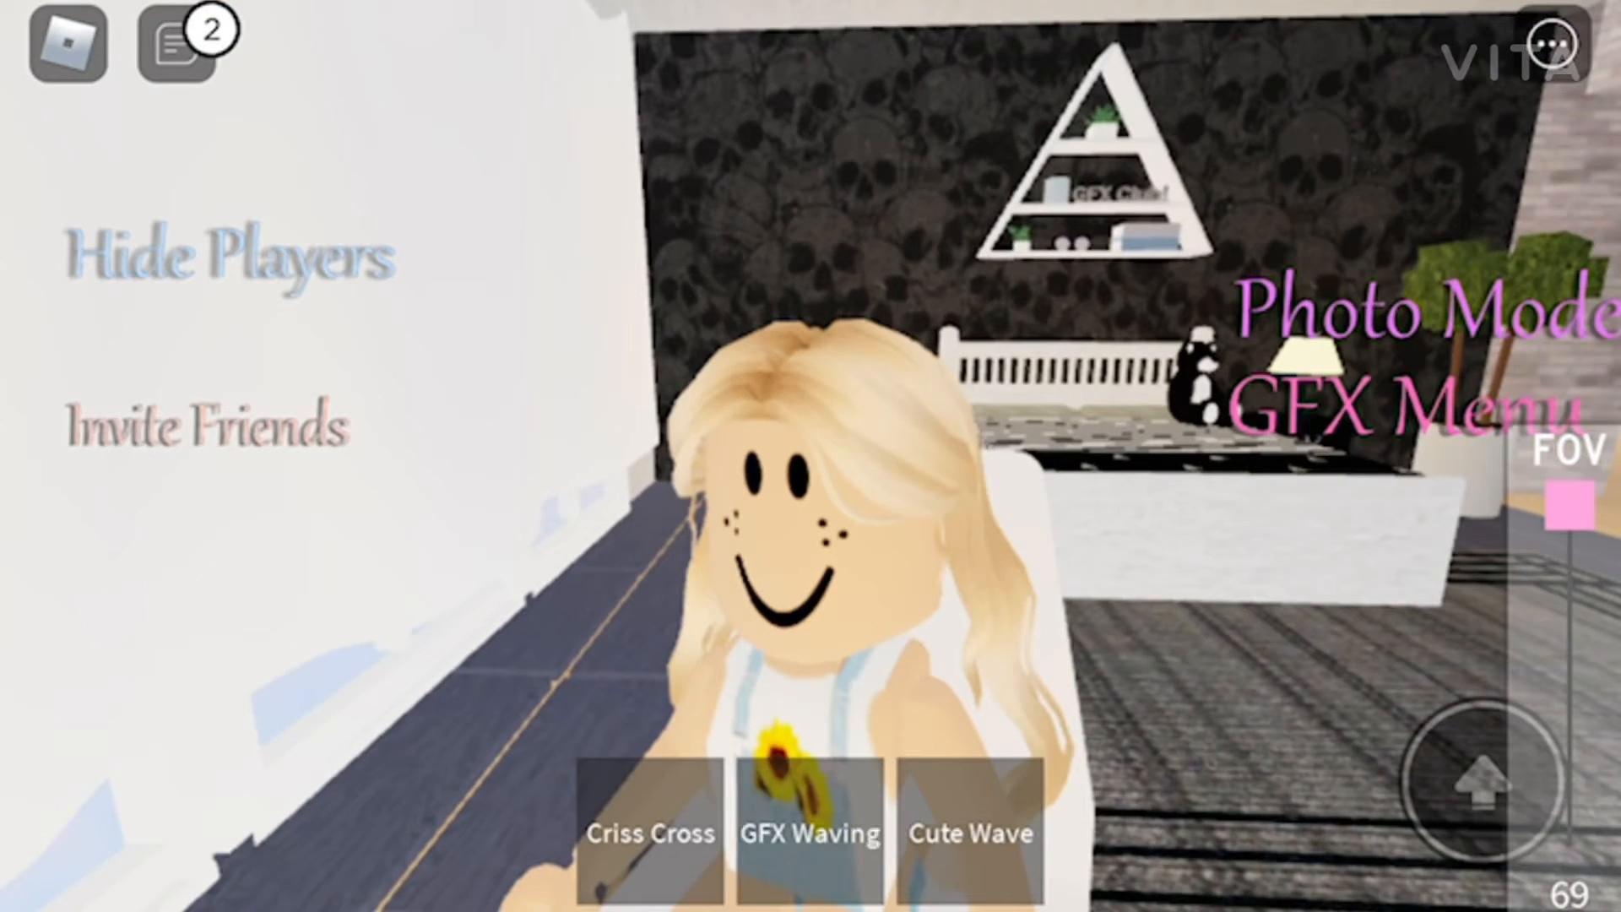
click(810, 833)
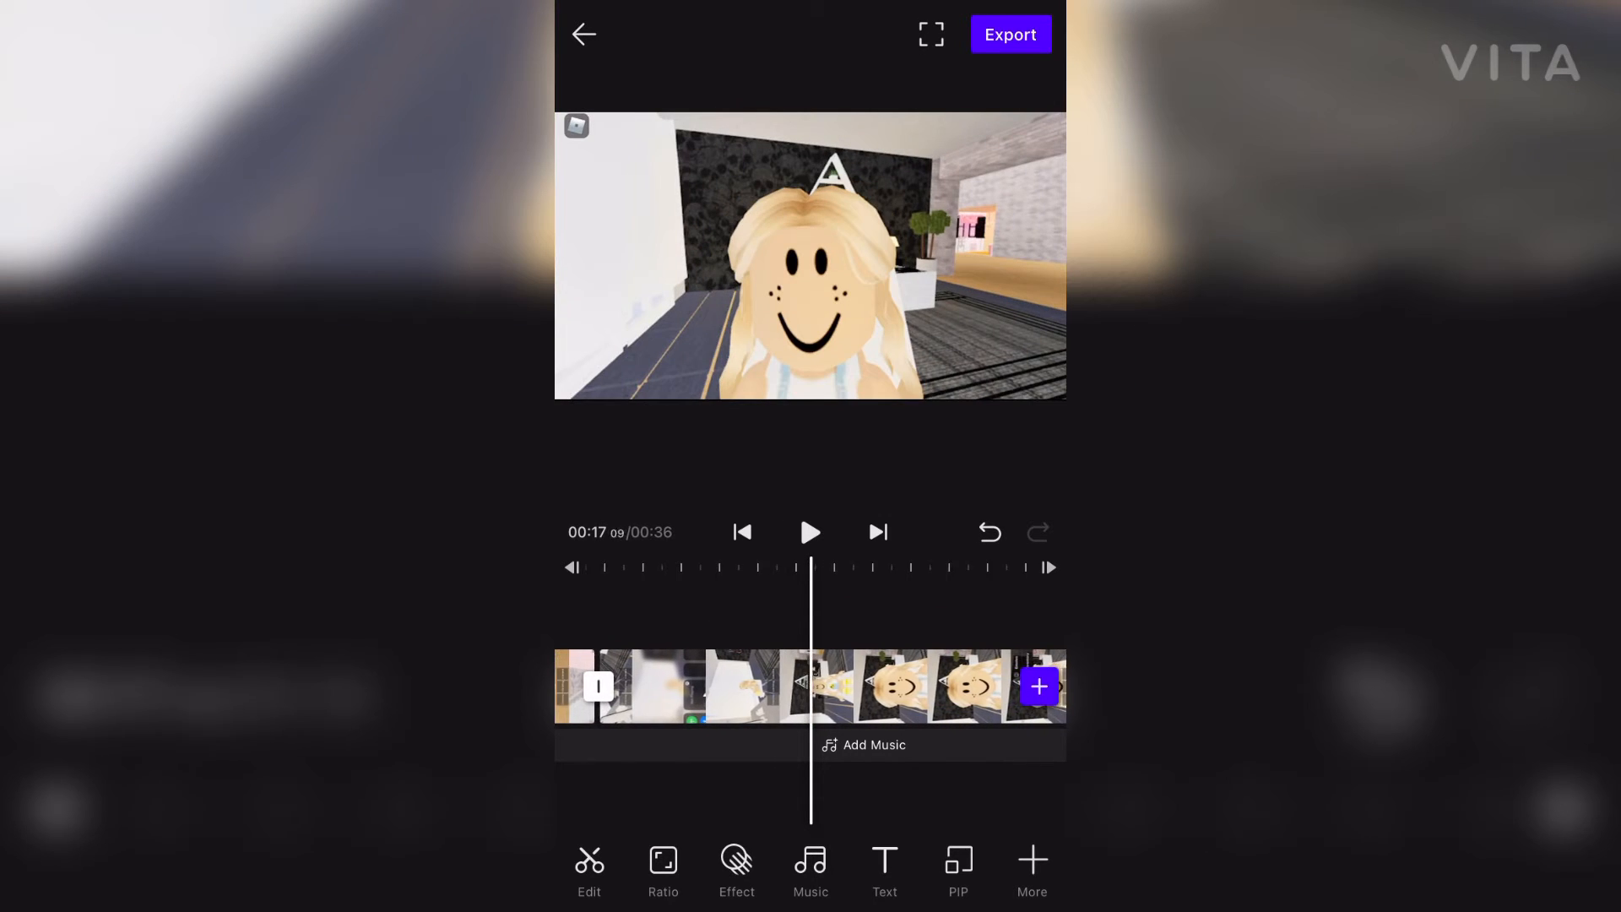
Set the selected Roblox clips' playback speed to about 4.3x
click(810, 531)
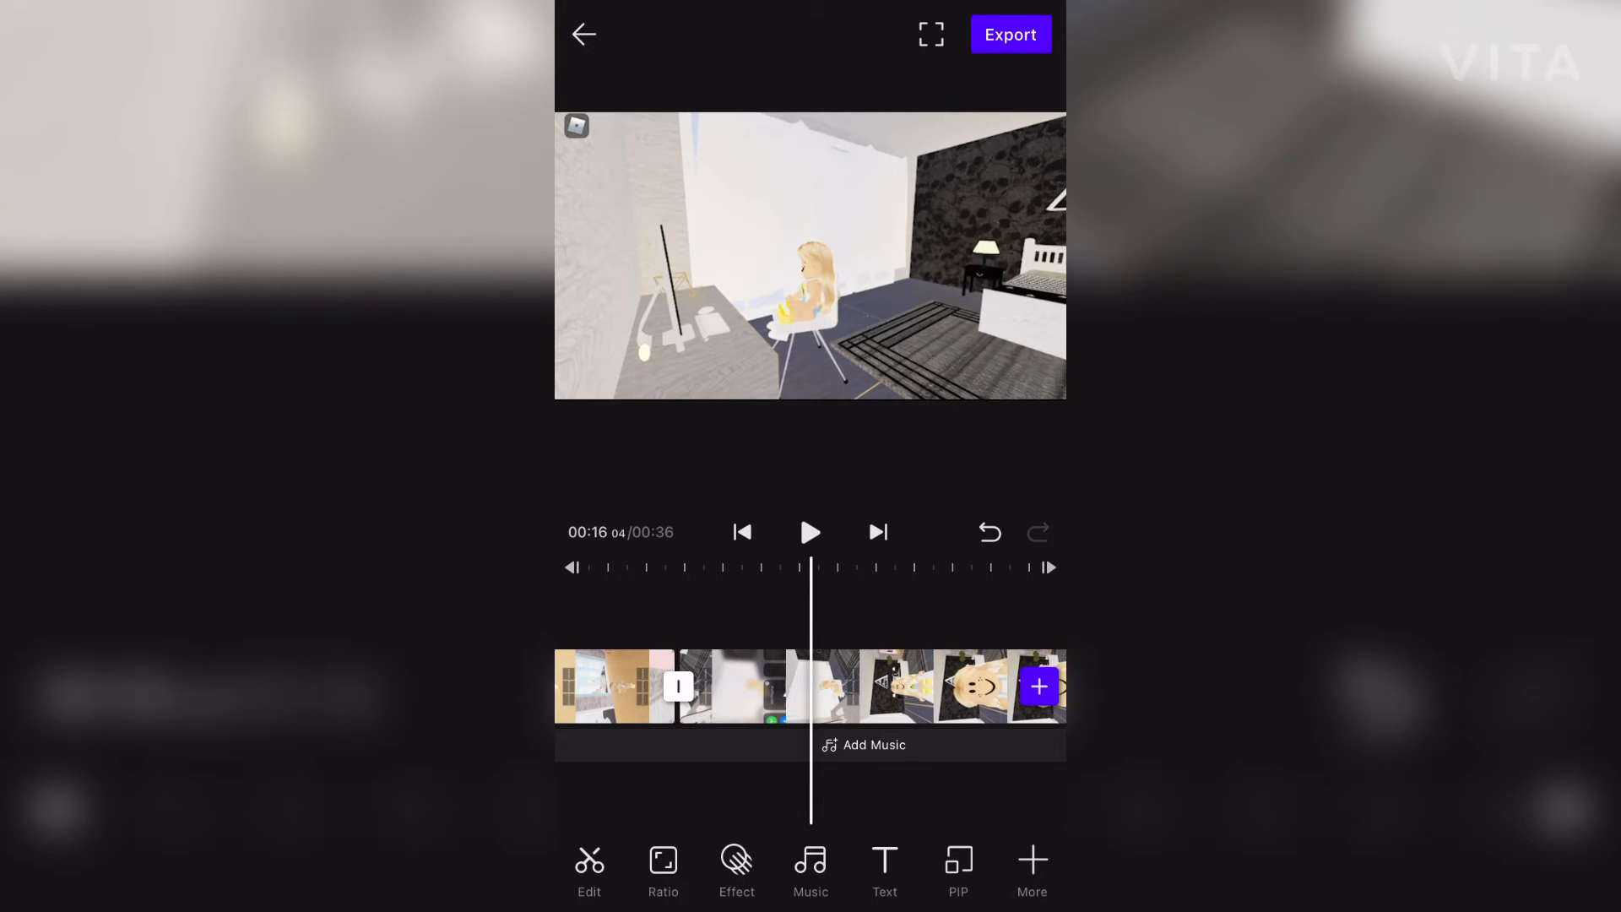
click(765, 687)
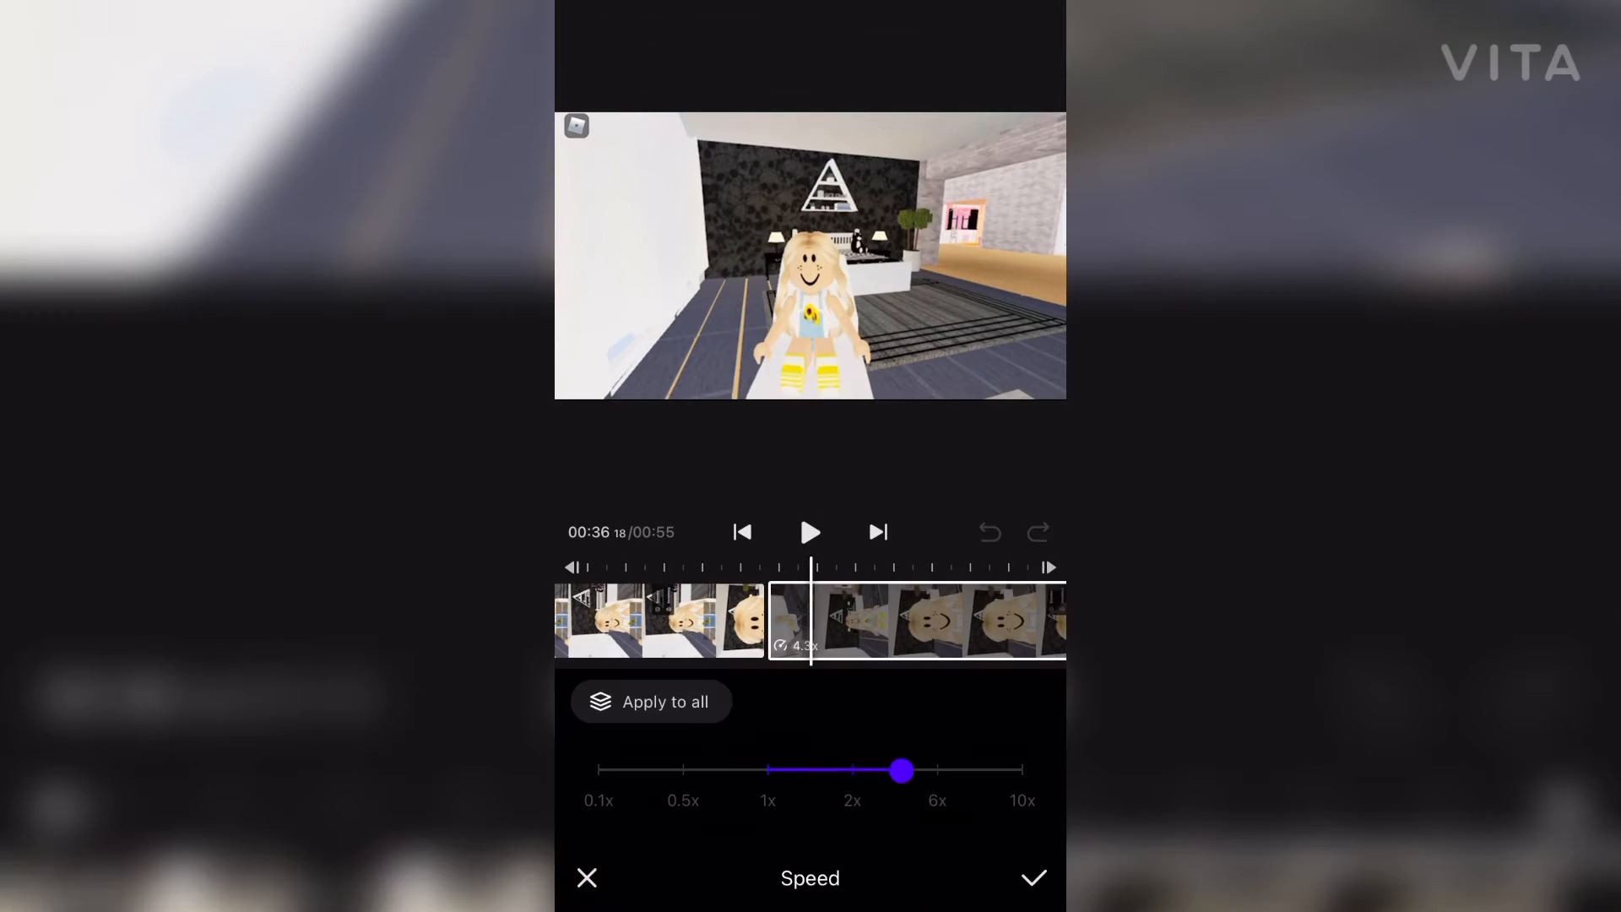
click(1033, 877)
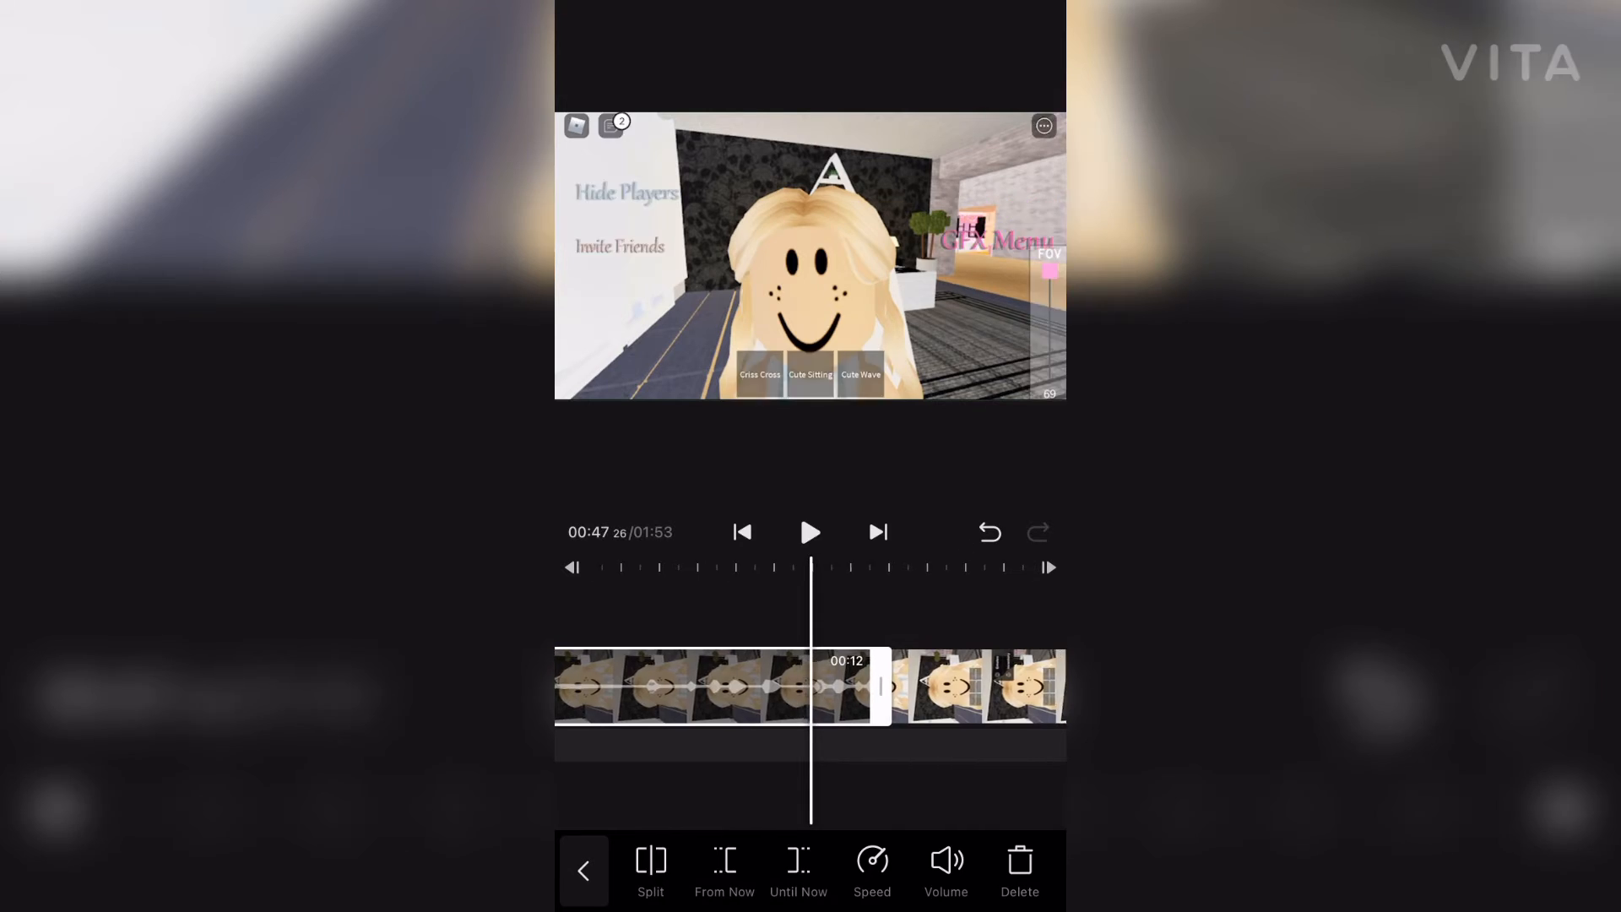
click(810, 531)
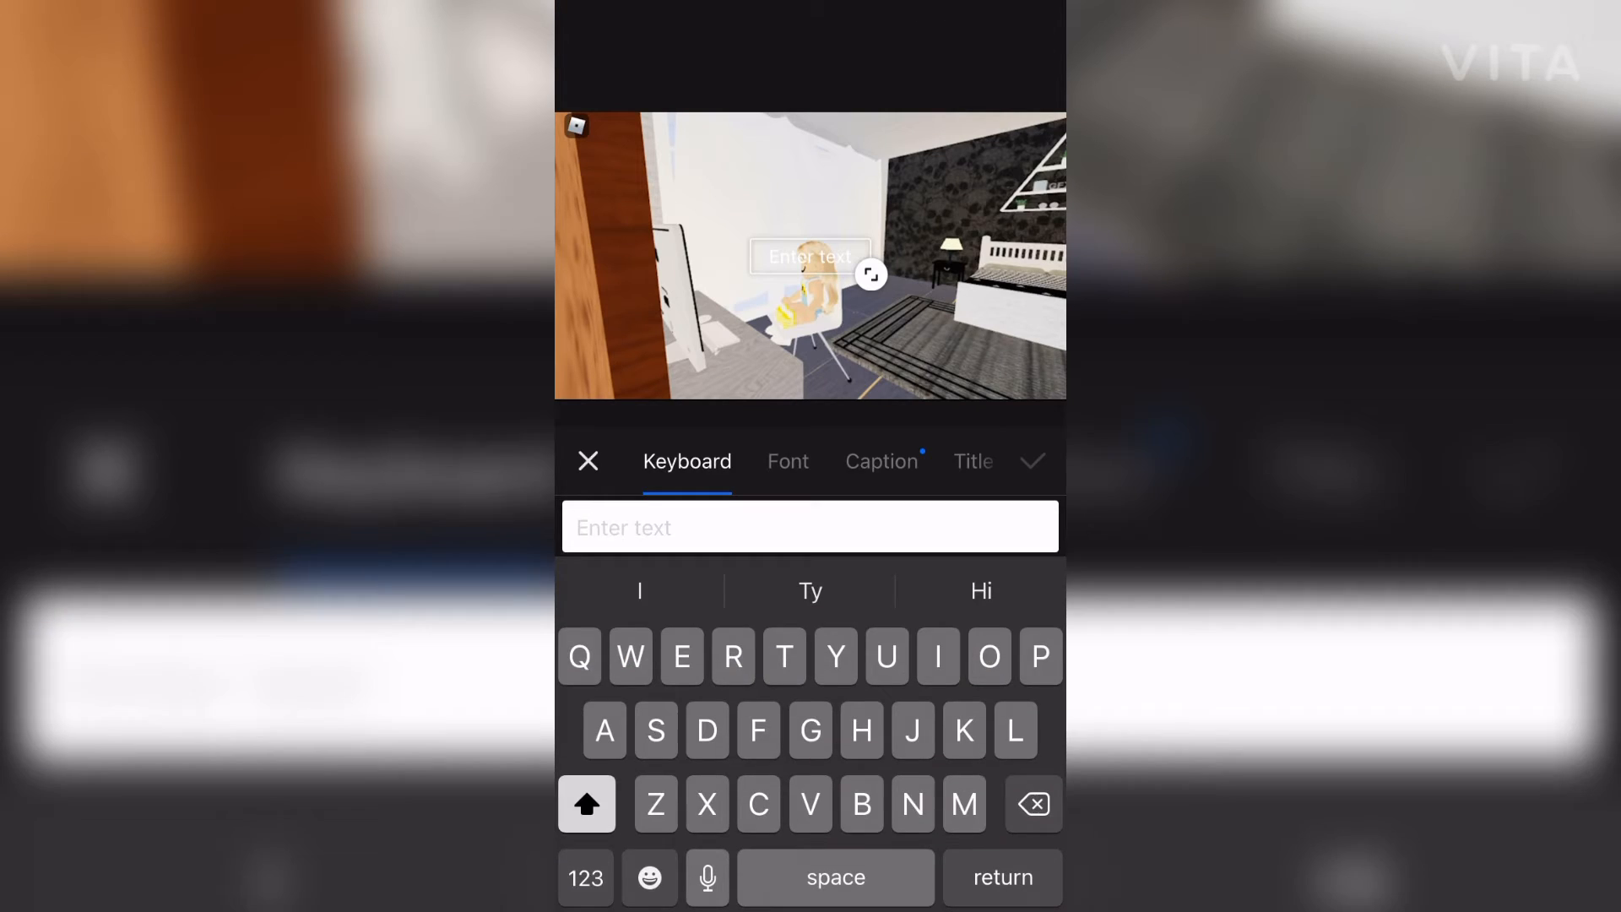
Add 'CamilleCow' and 'Subscribe!' text with Slide R frame-in and frame-out animations
text(CamilleCow)
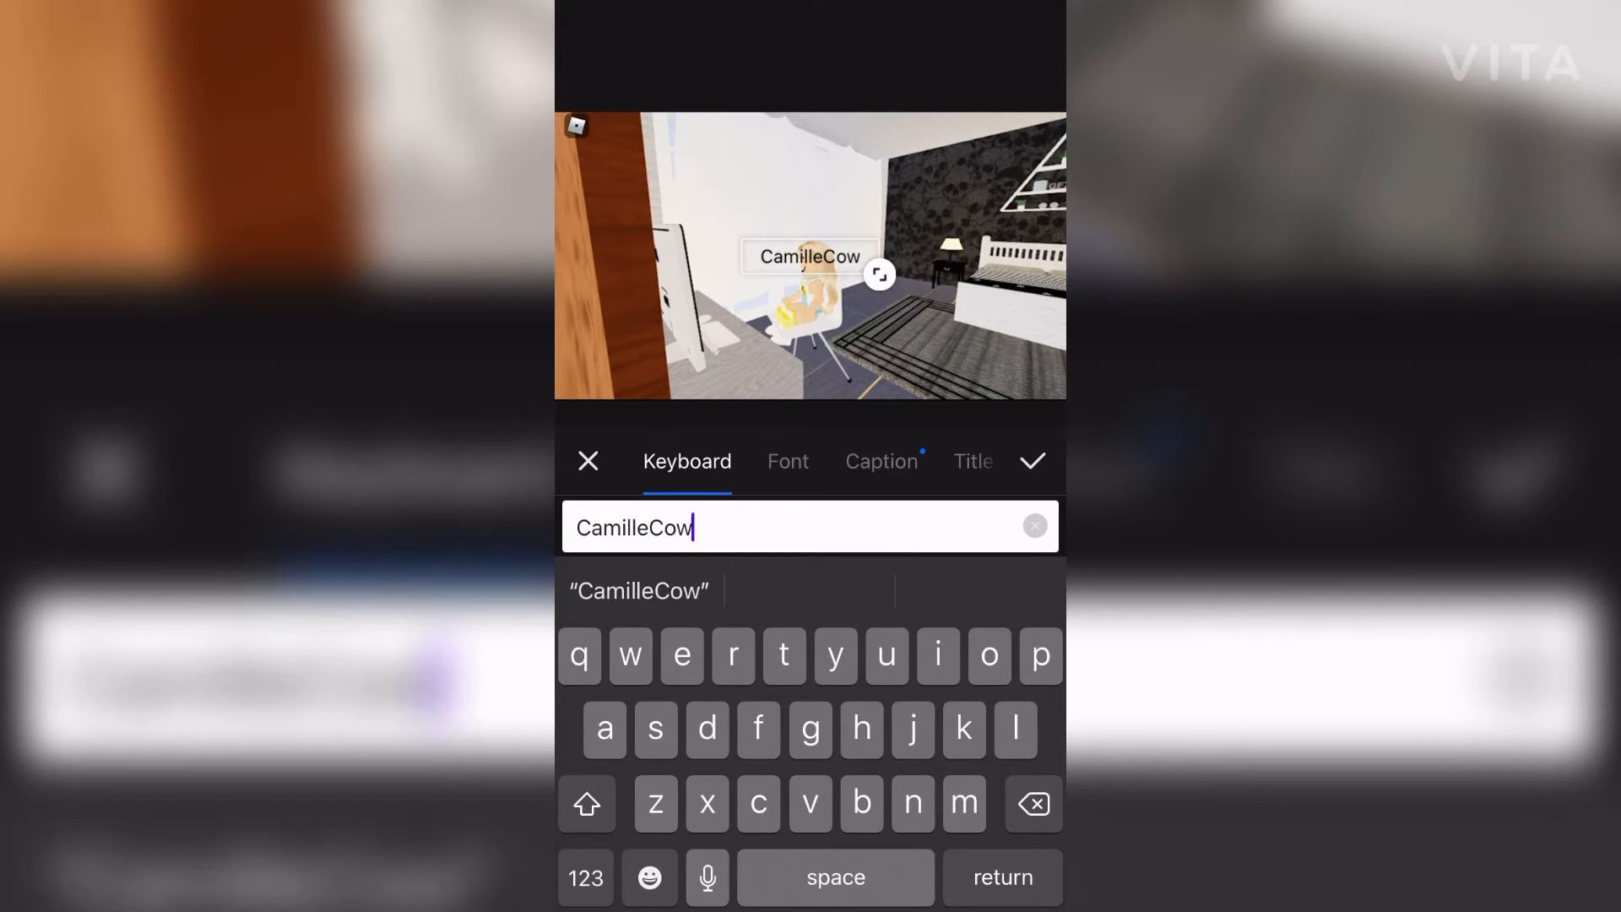
click(1031, 461)
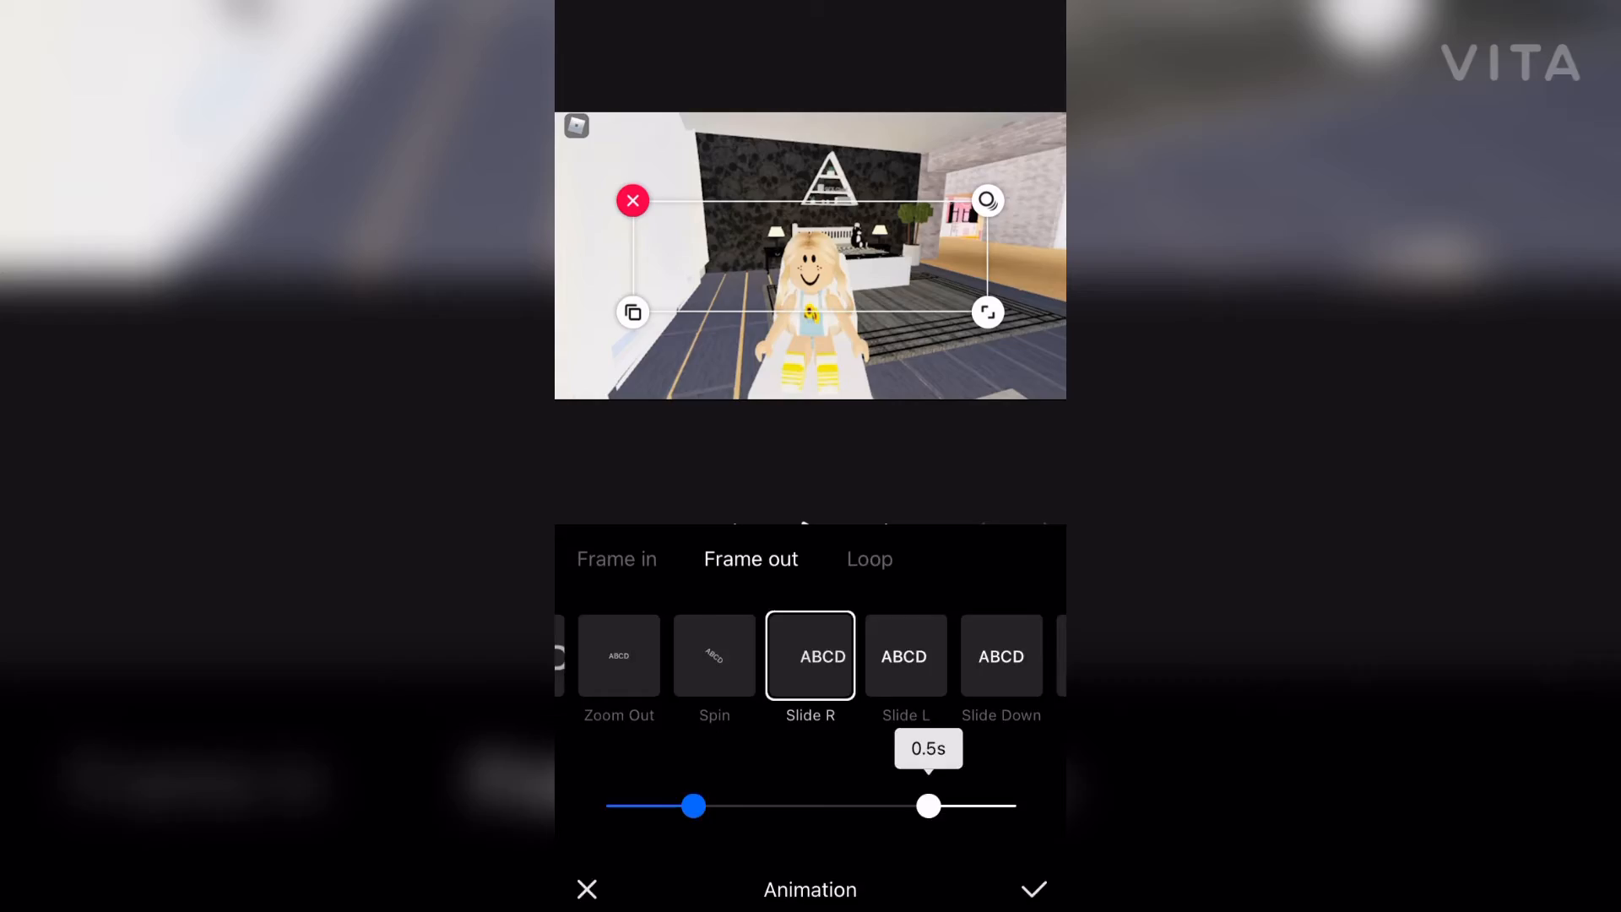
click(1033, 889)
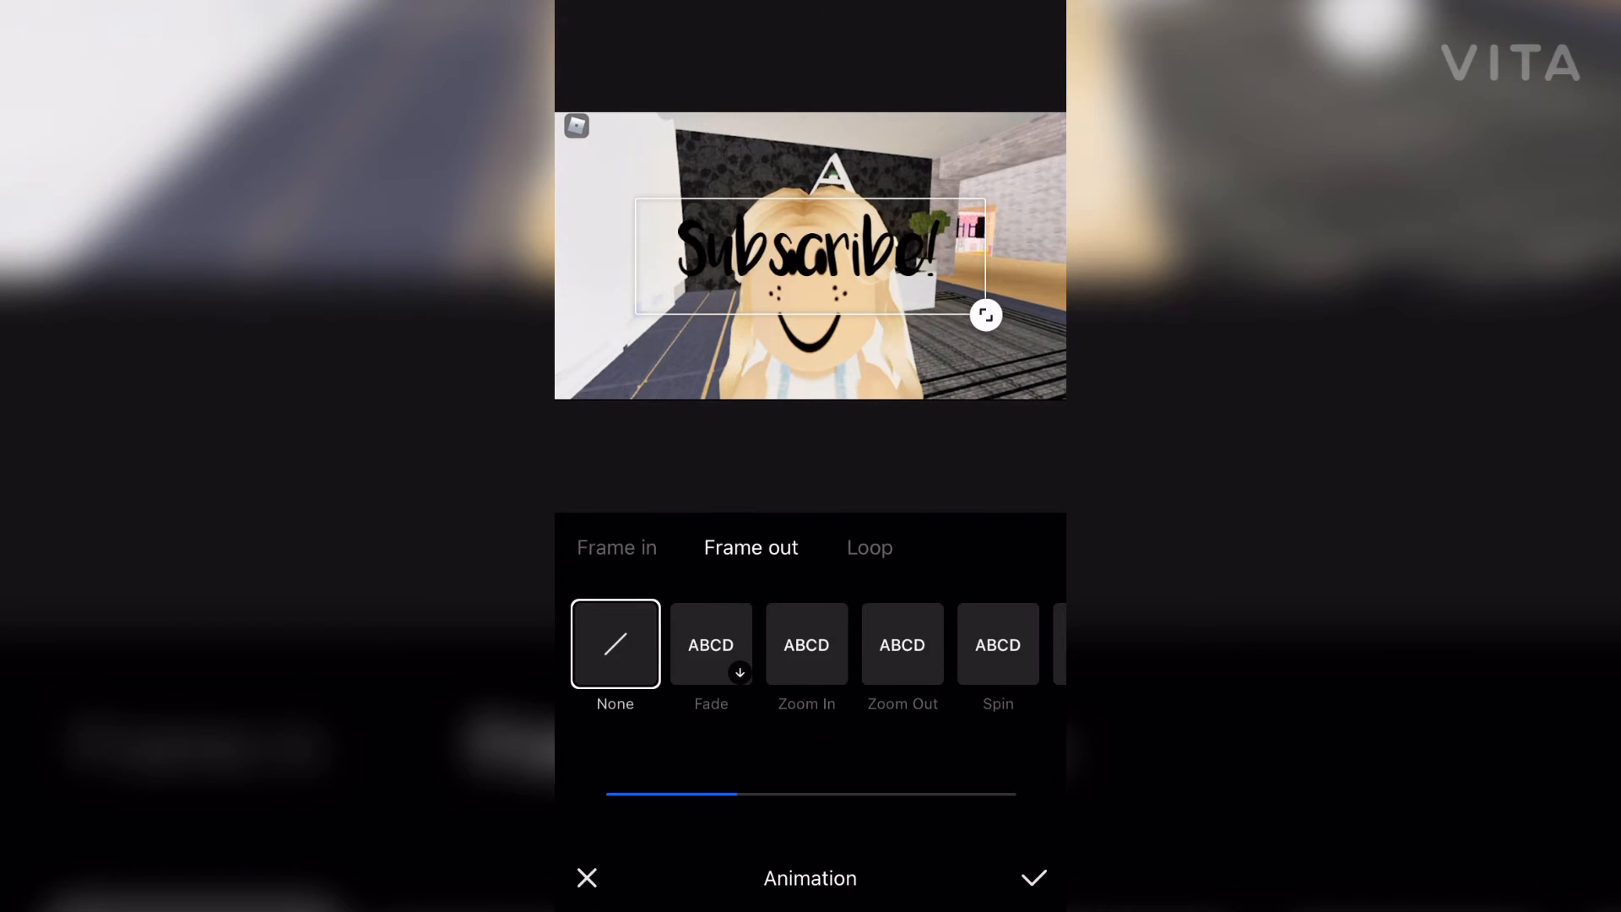
click(1033, 876)
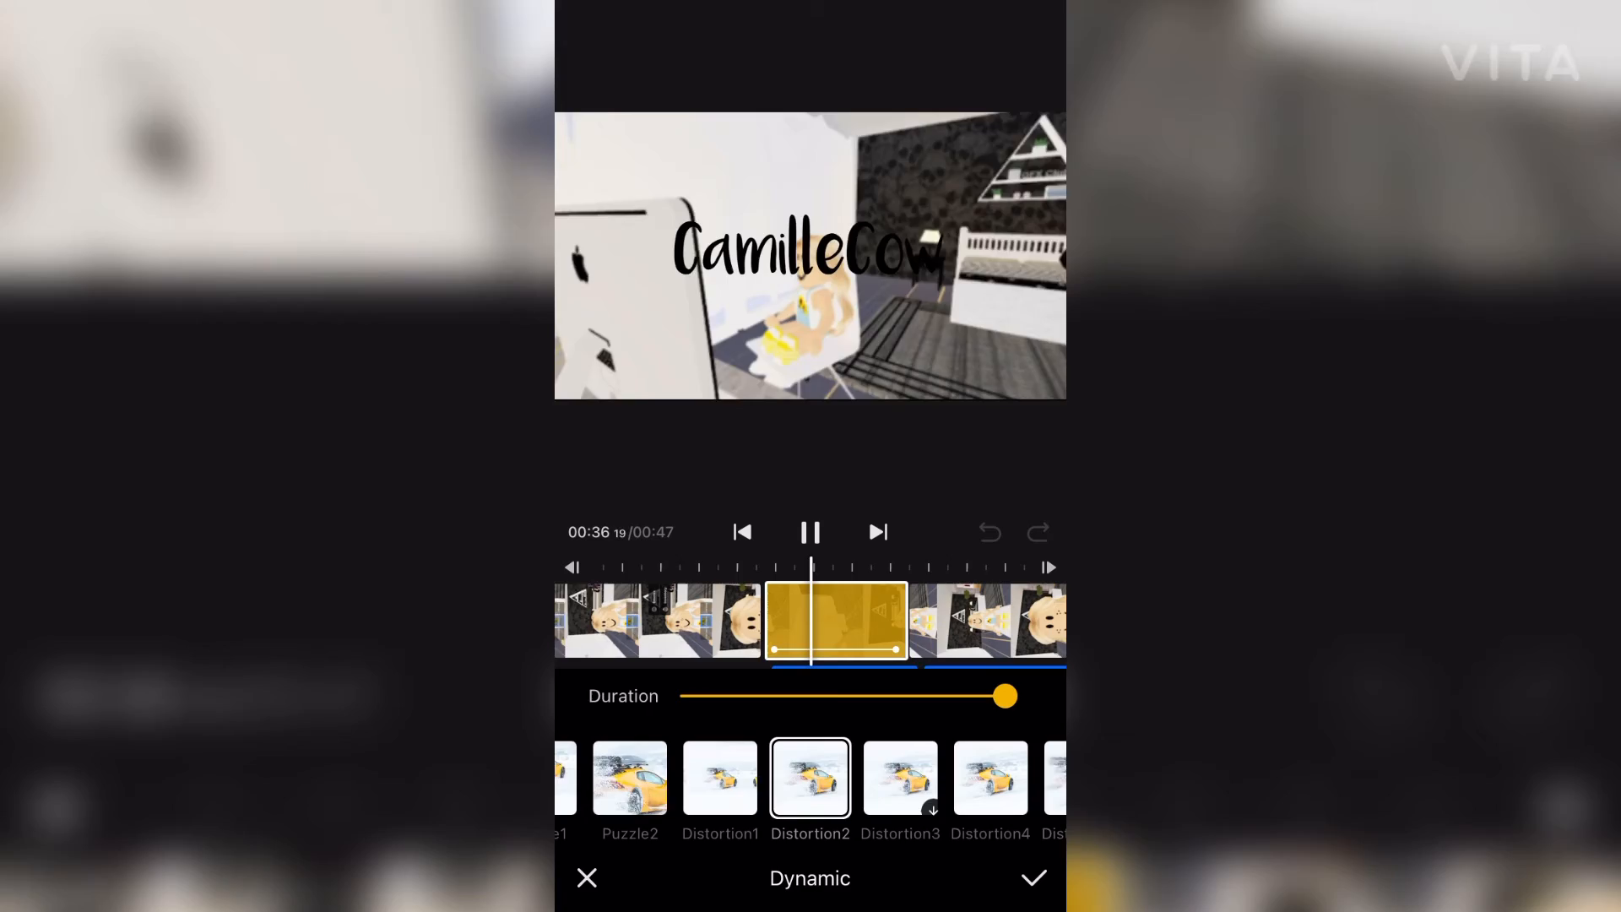
Apply the Dynamic Distortion2 transition and the Nature Blur Wave effect
click(1032, 878)
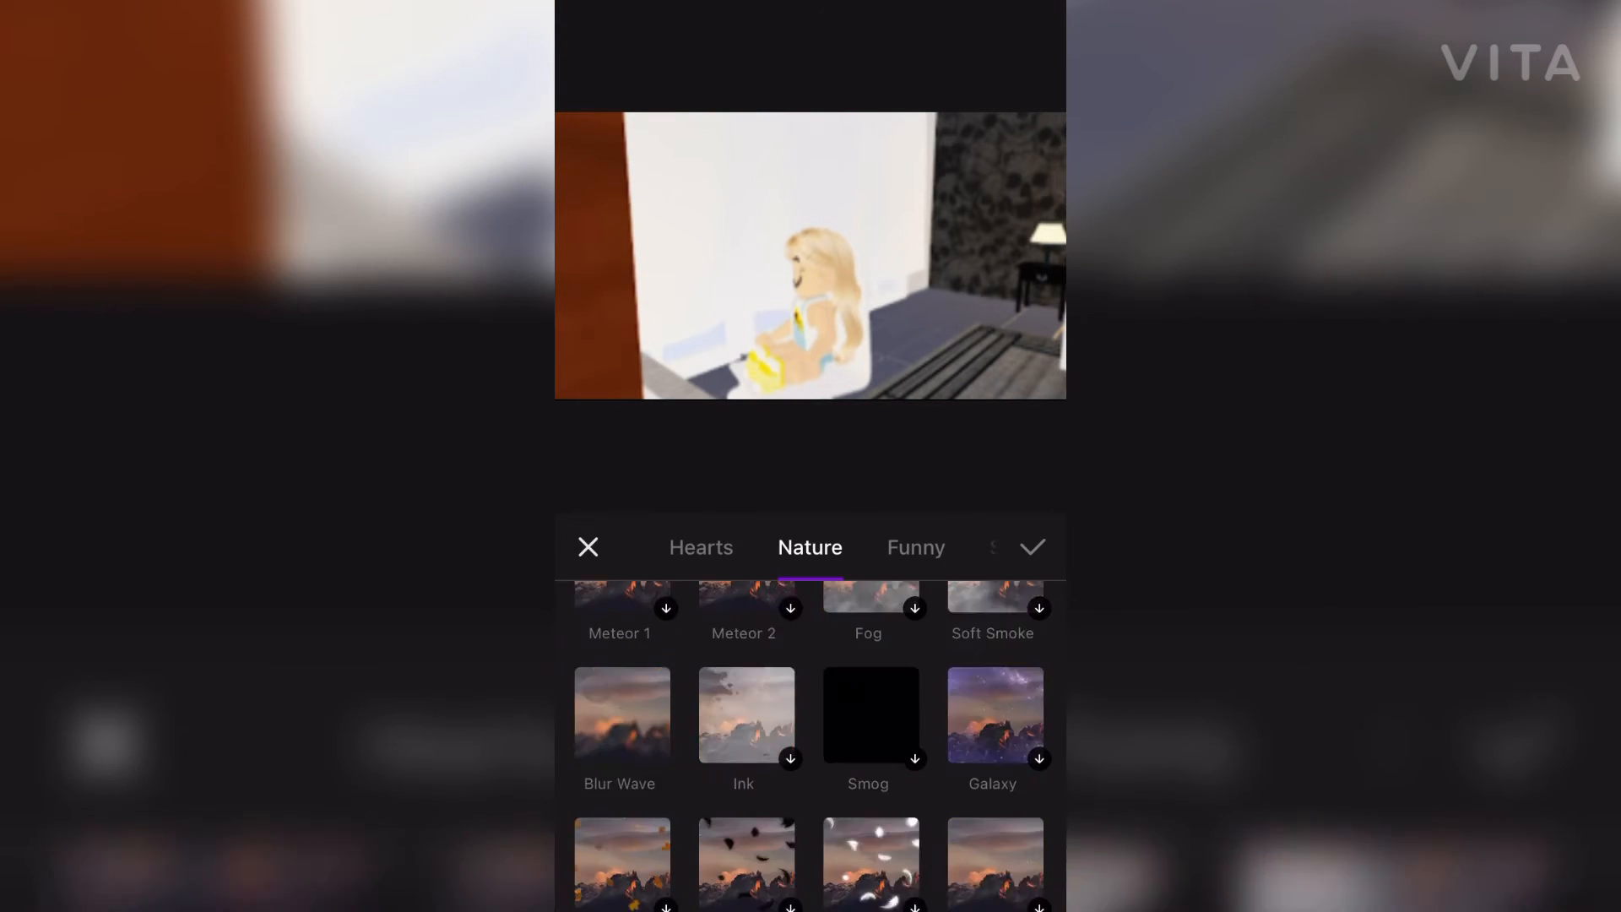
click(620, 714)
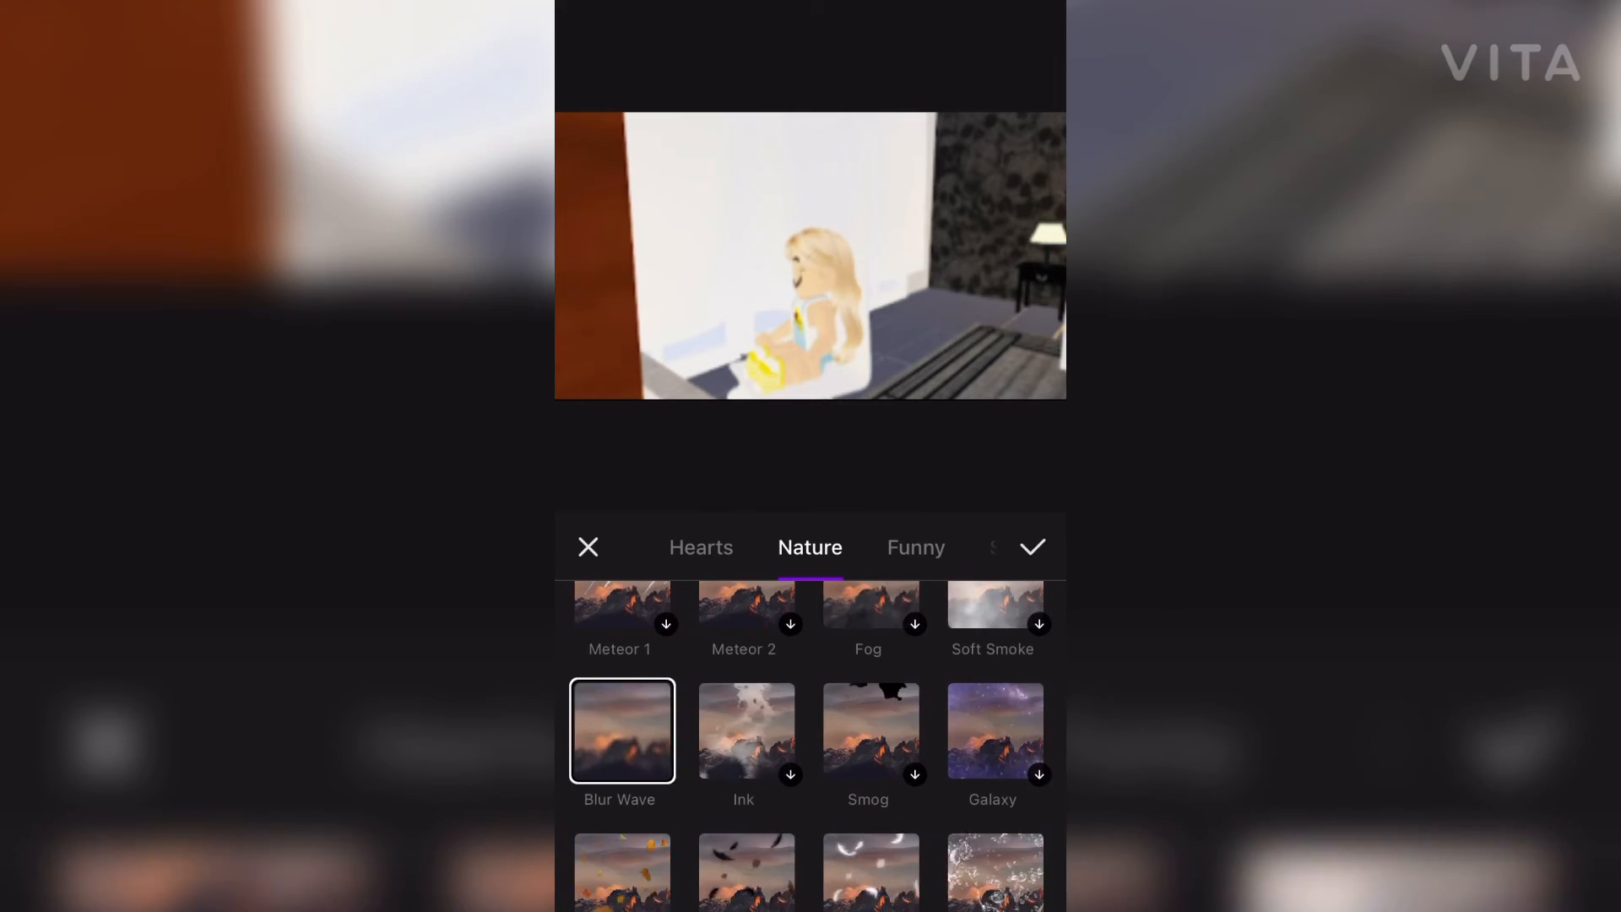
click(1031, 547)
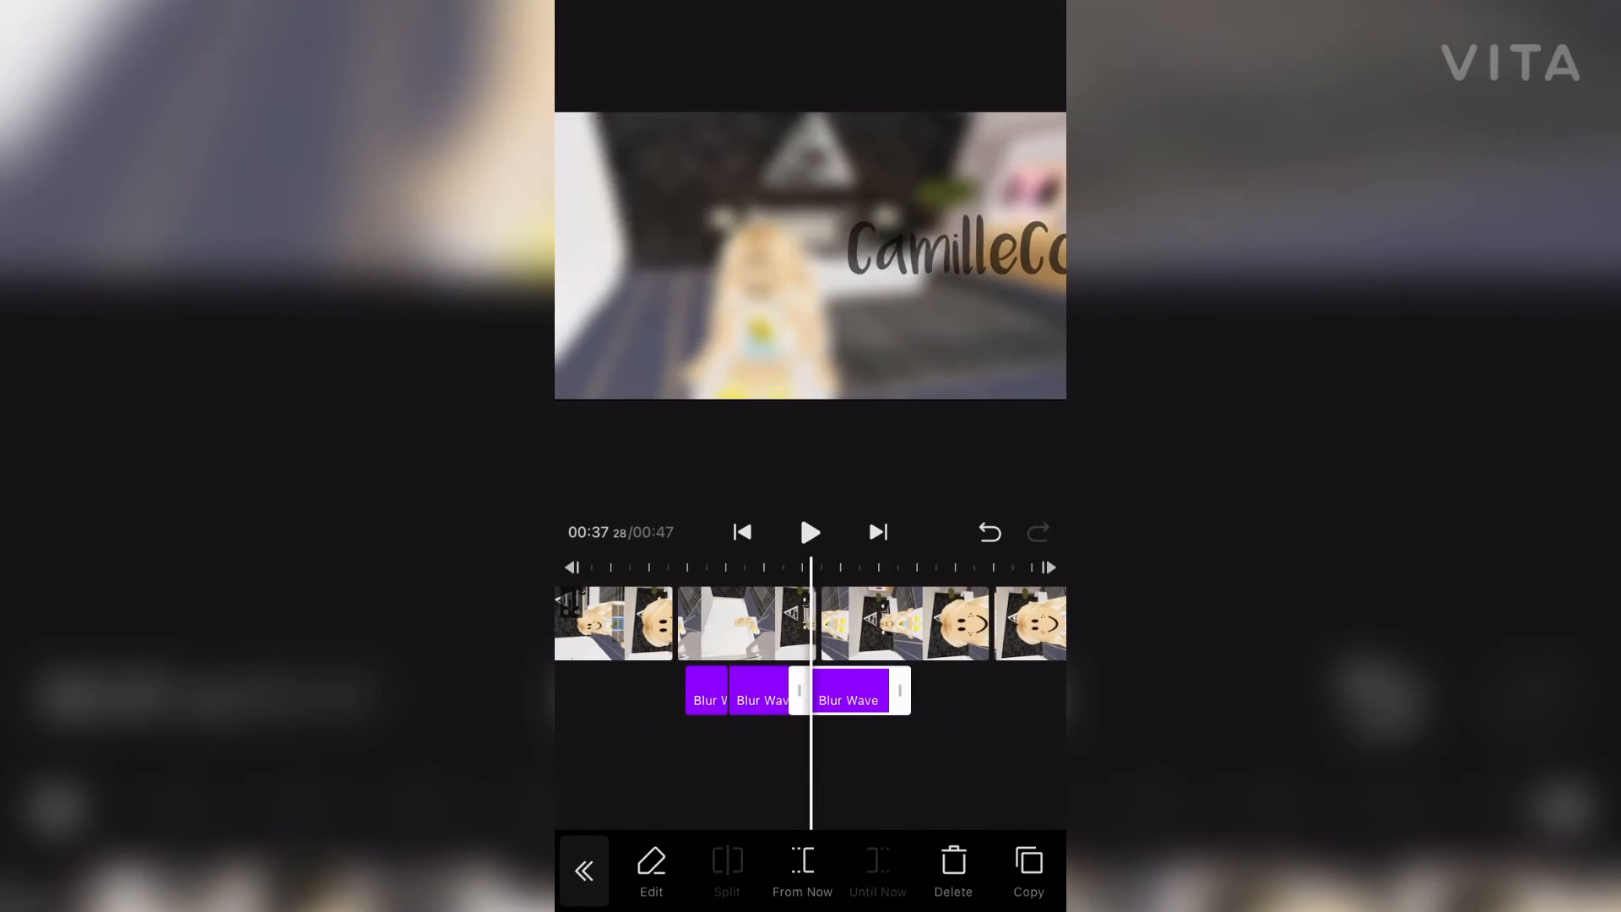